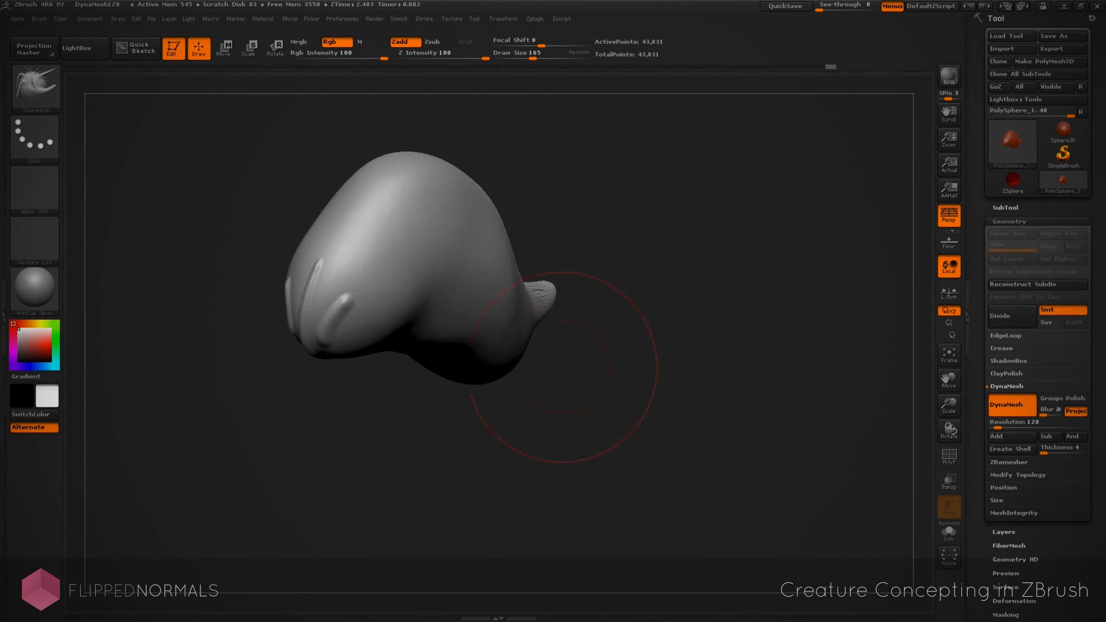
Sculpt the DynaMesh creature blockout, then overlay coloured muscle outlines and paint over the head
left_click_drag(565, 201, 582, 423)
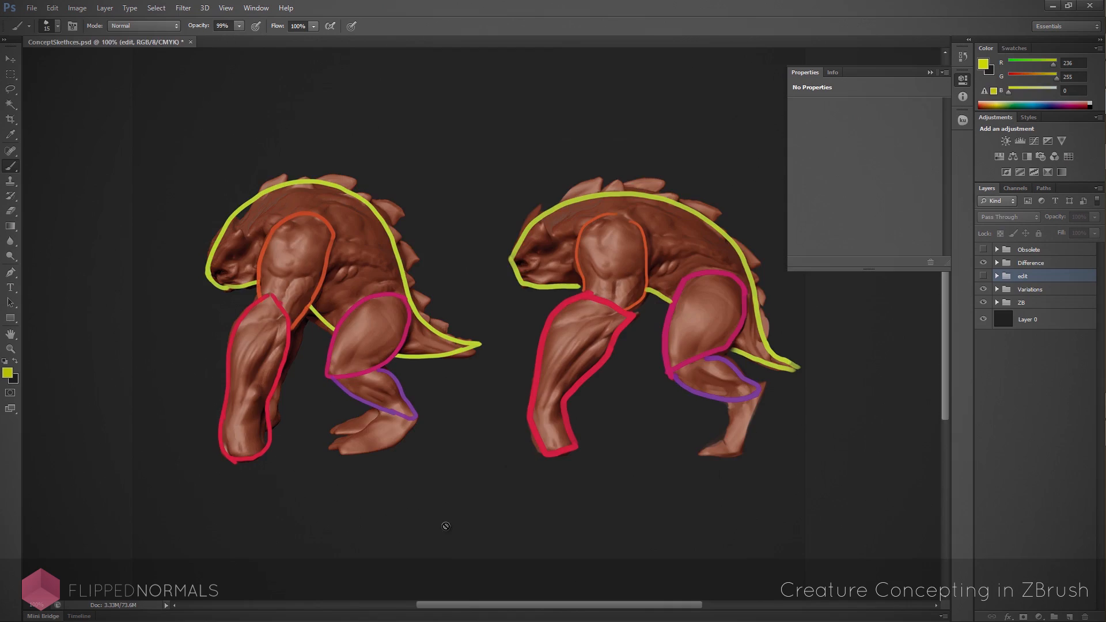
left_click(557, 42)
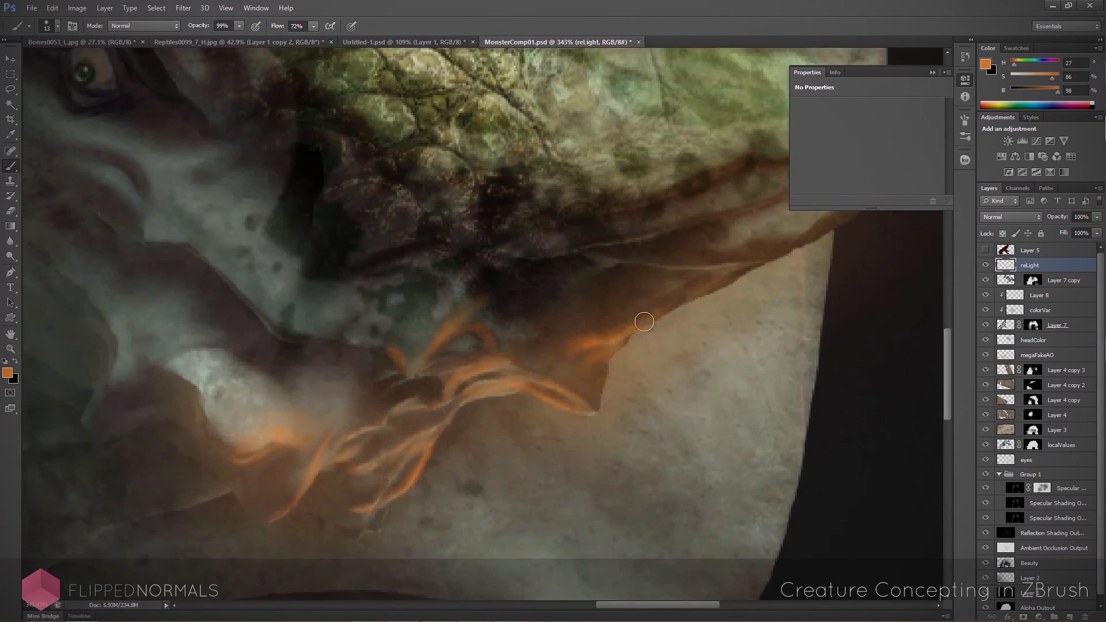